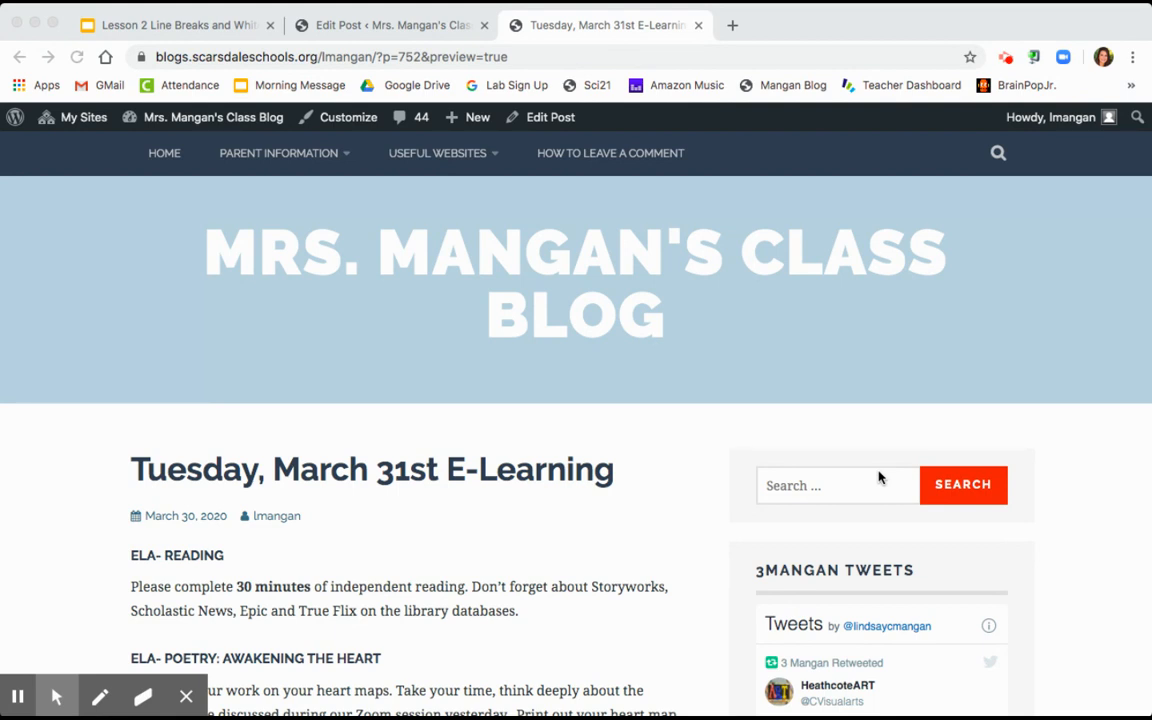
Step: Scroll past the ELA poetry heart map instructions to the Poetry Websites list
scroll(down, 3)
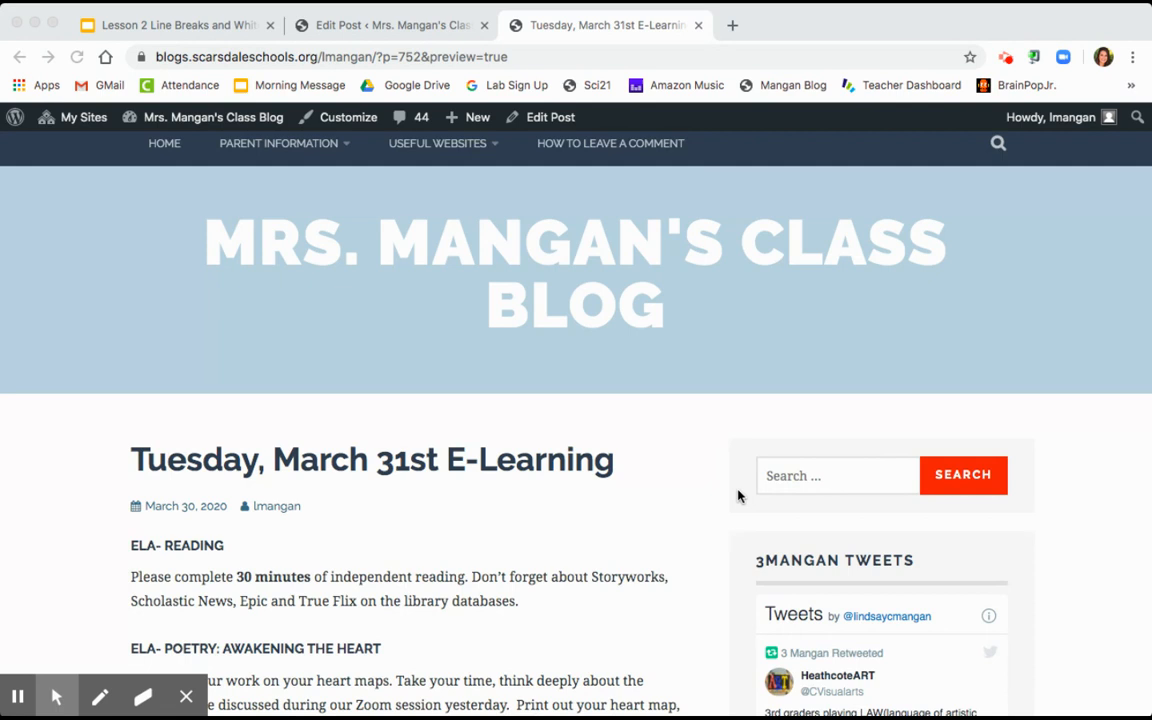
scroll(down, 3)
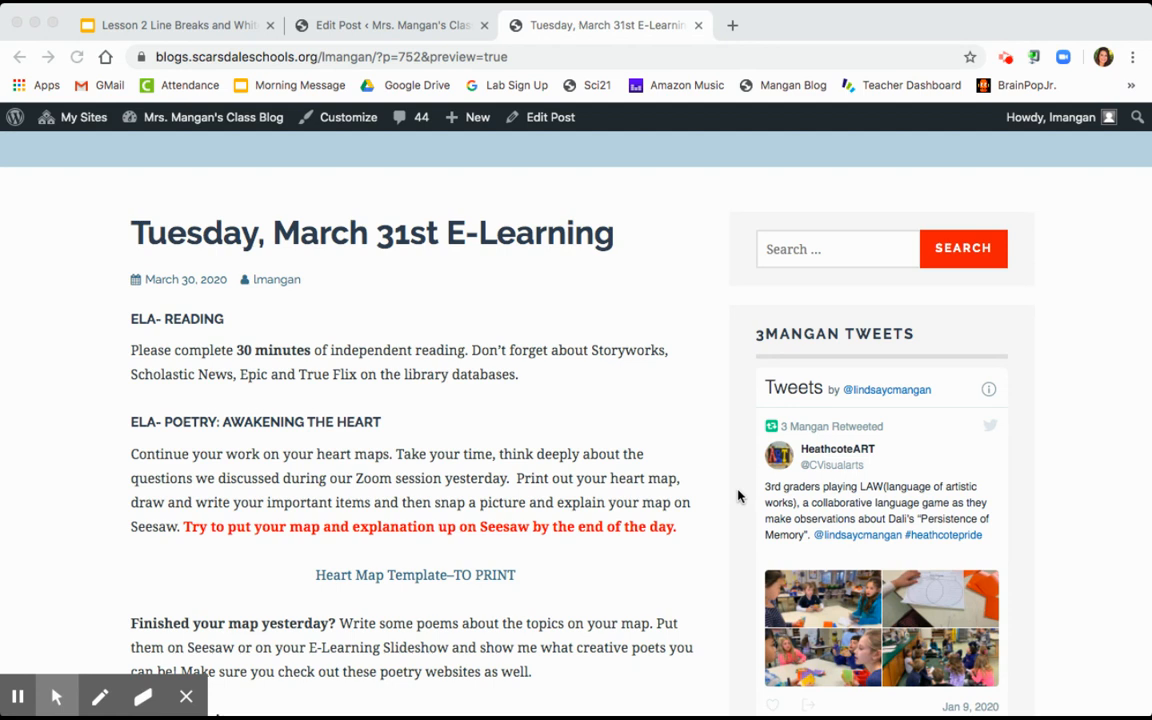
scroll(down, 3)
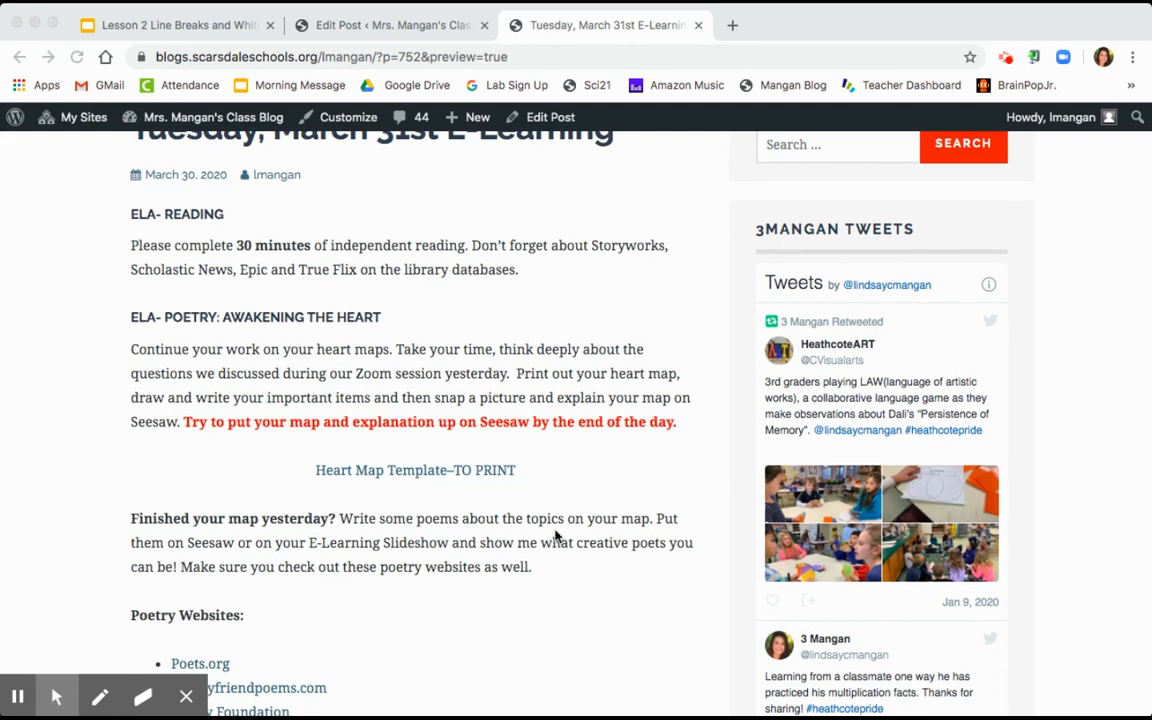
scroll(down, 3)
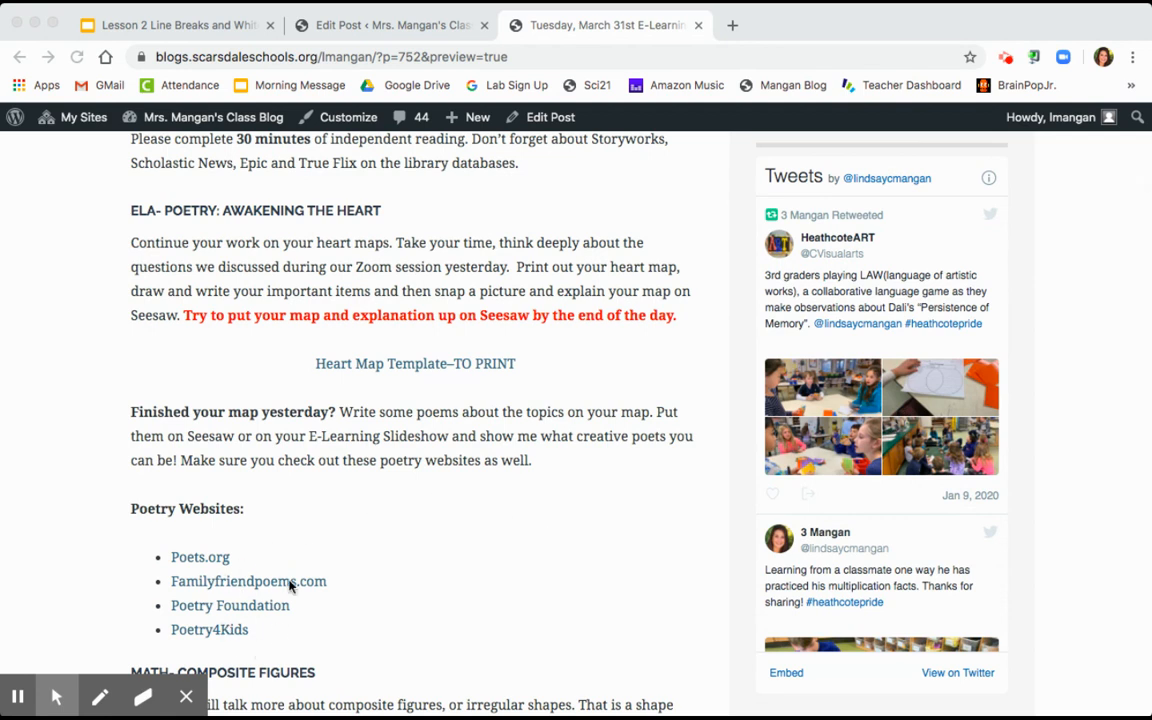
mouse_move(265, 627)
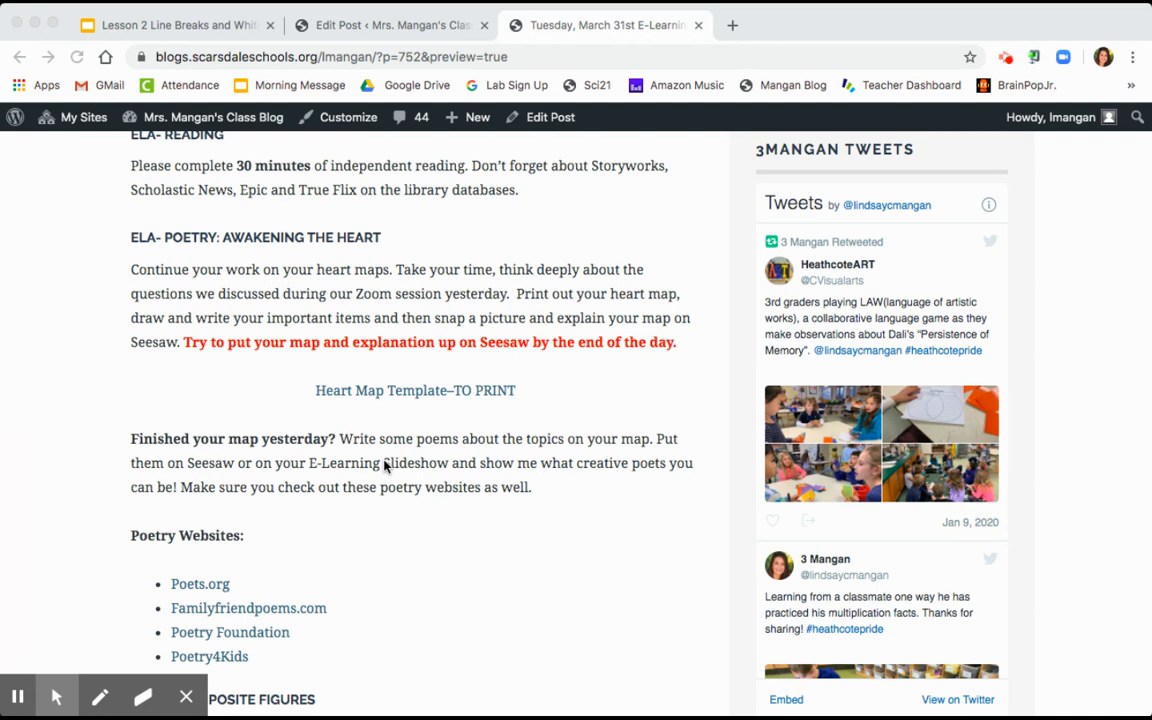
Step: Scroll down to the Math composite figures section with the H-shaped diagram and Khan Academy link
scroll(down, 3)
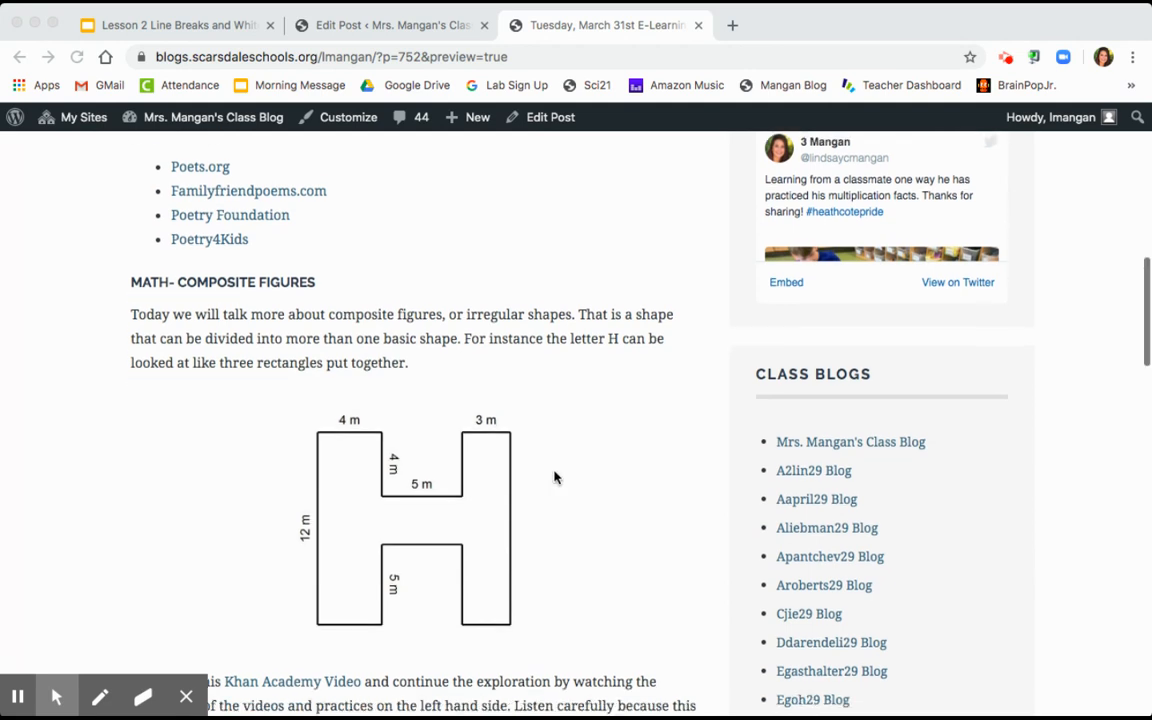
scroll(down, 3)
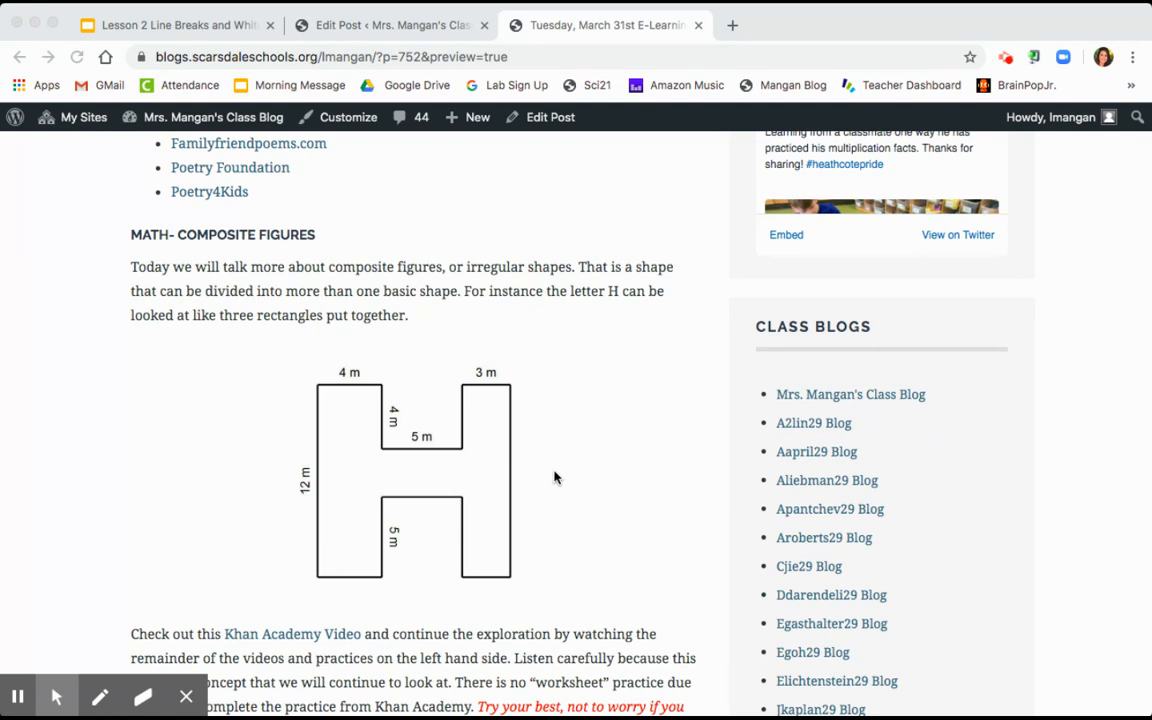
scroll(down, 3)
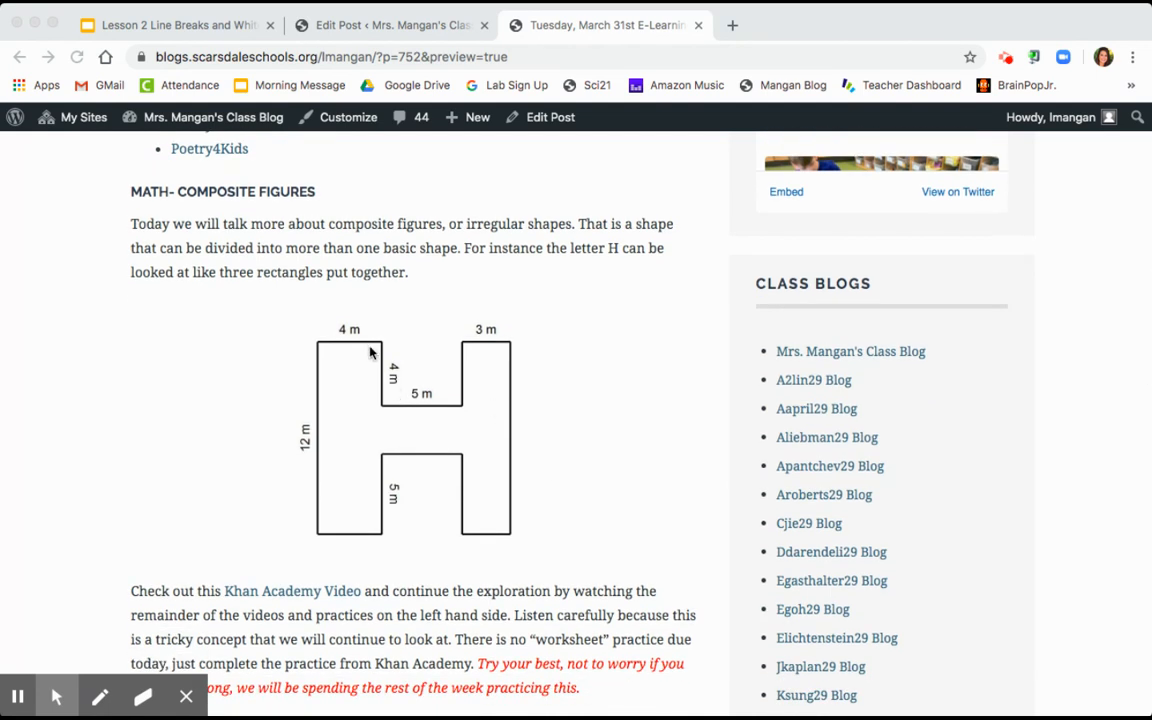
mouse_move(488, 513)
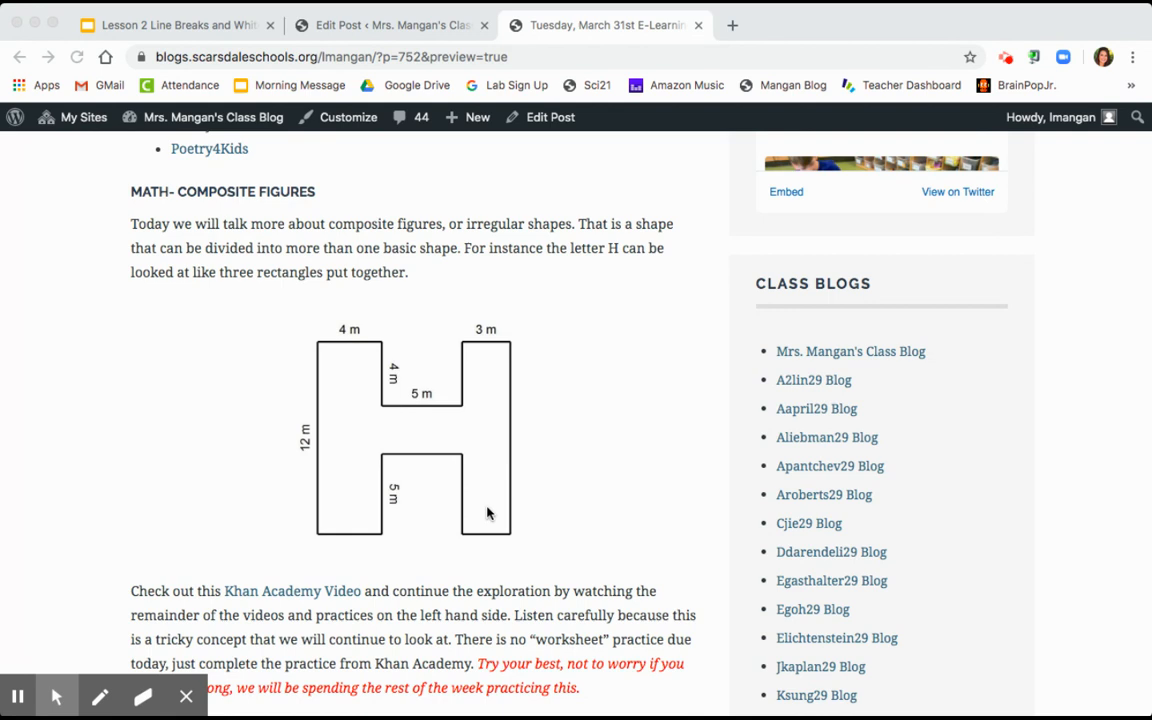
mouse_move(600, 440)
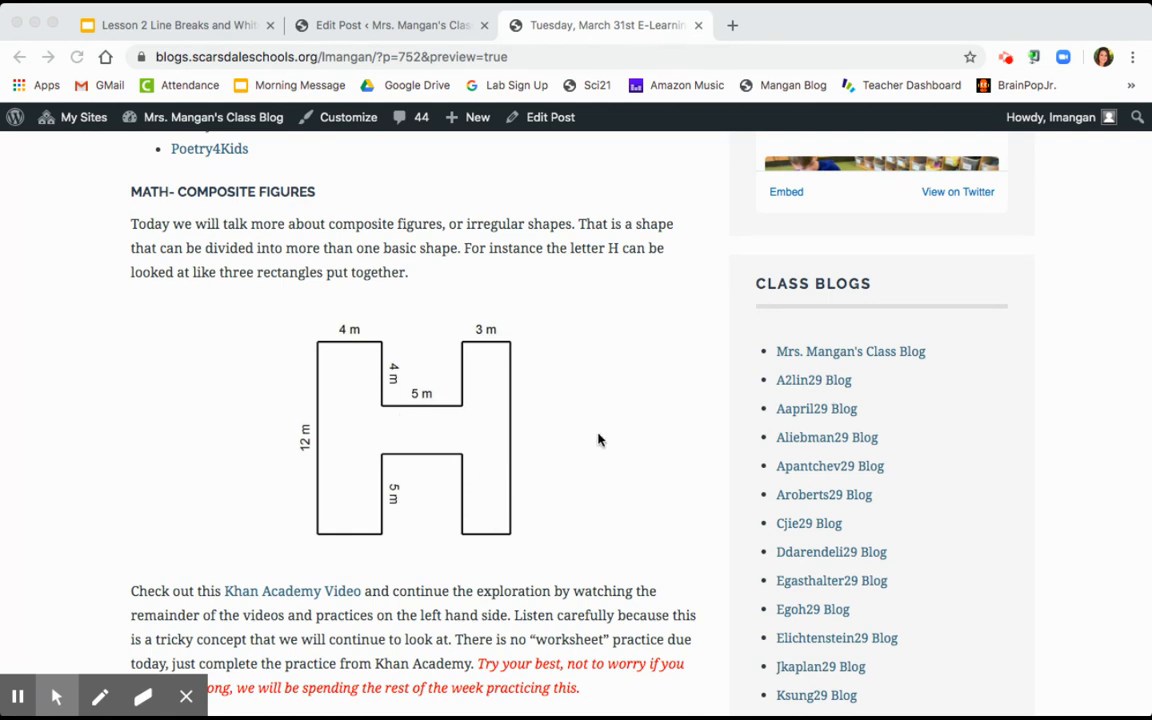
scroll(down, 3)
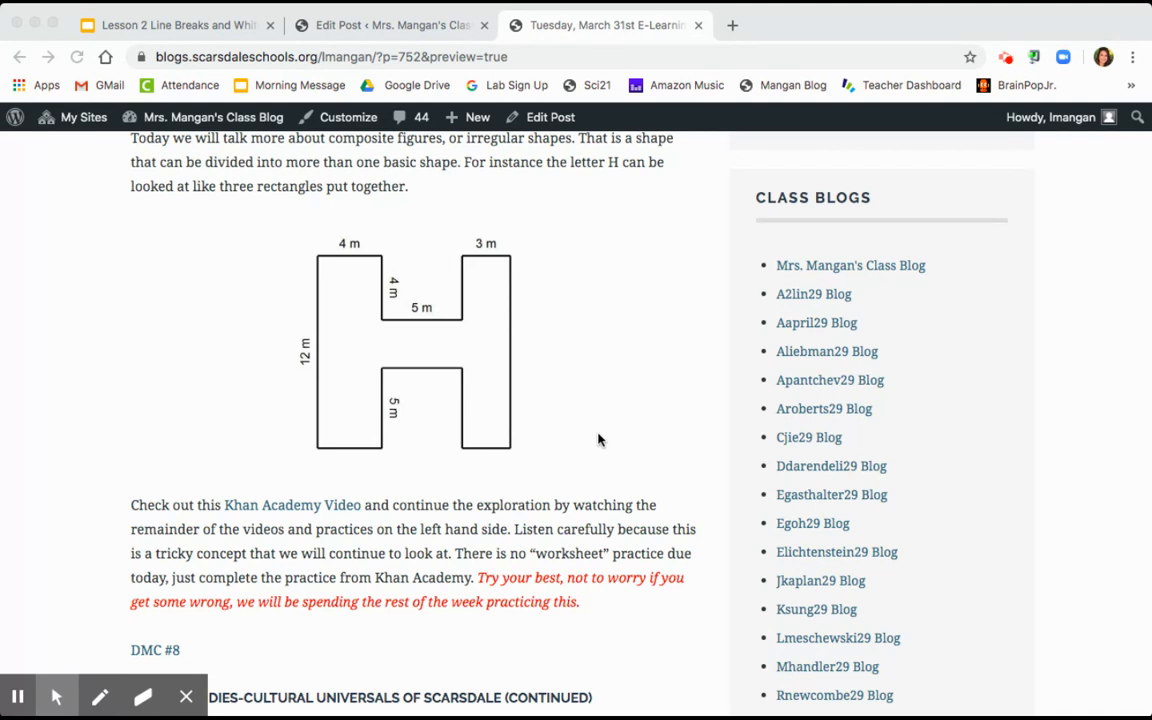
mouse_move(323, 507)
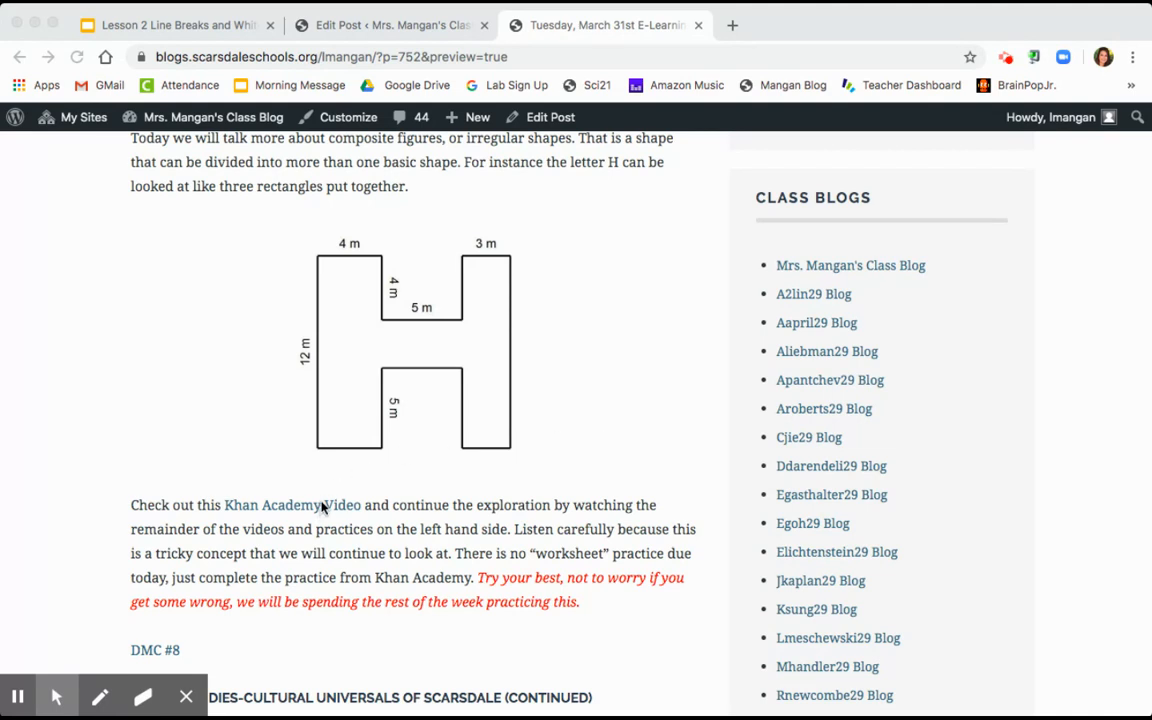
Step: Open the Khan Academy 'Decomposing shapes to find area: grids' video and browse its related lessons
click(292, 505)
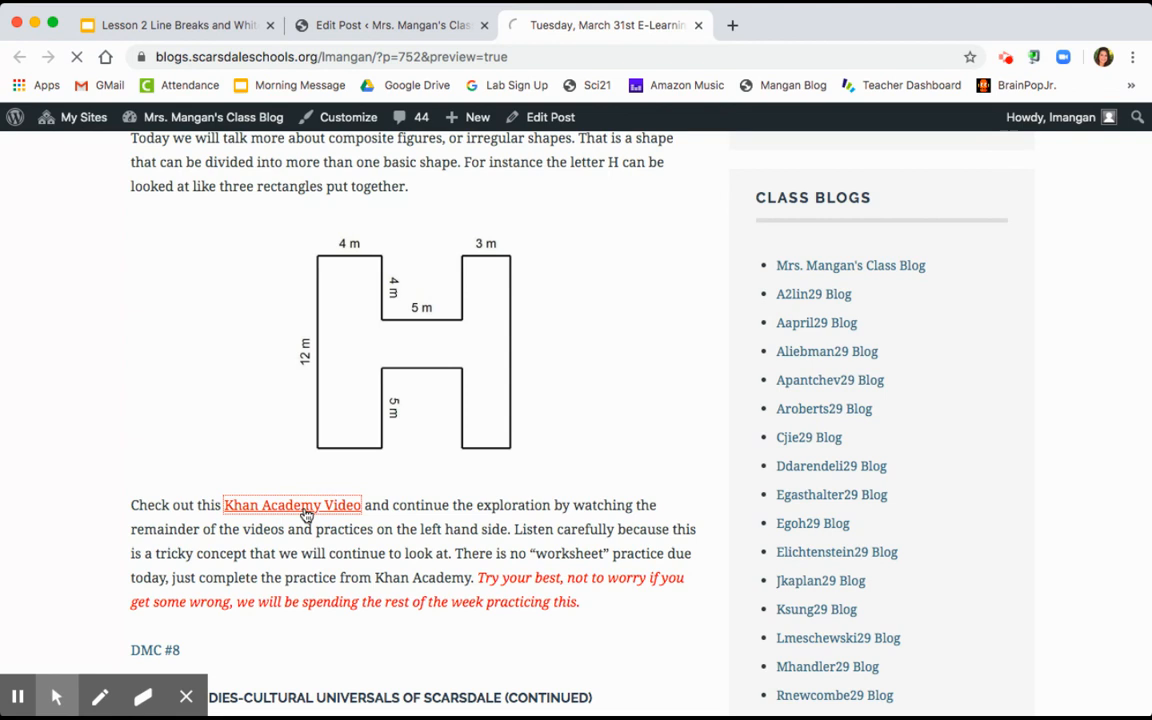
click(292, 505)
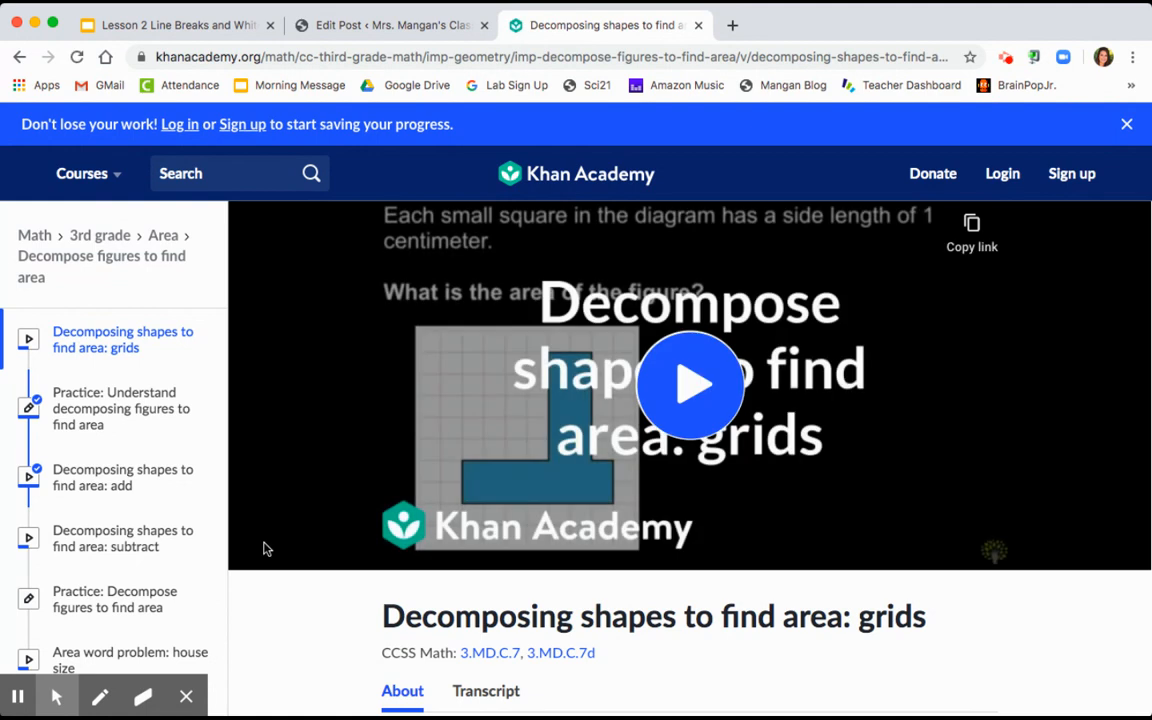
mouse_move(123, 538)
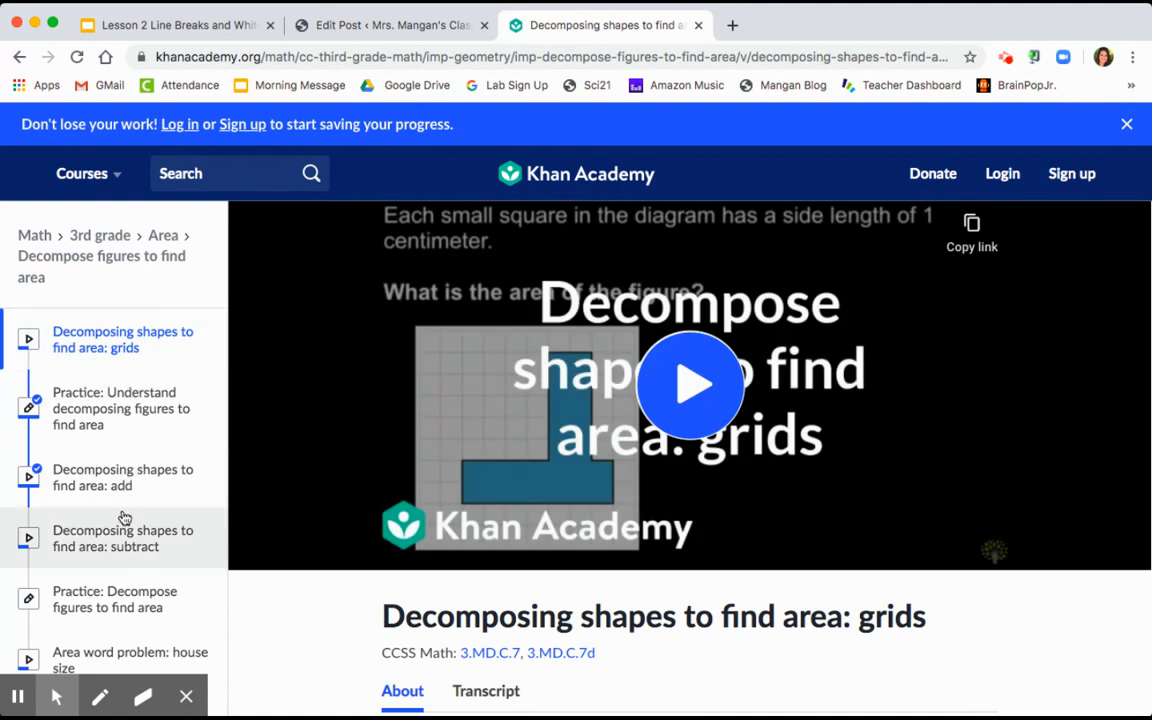
scroll(down, 3)
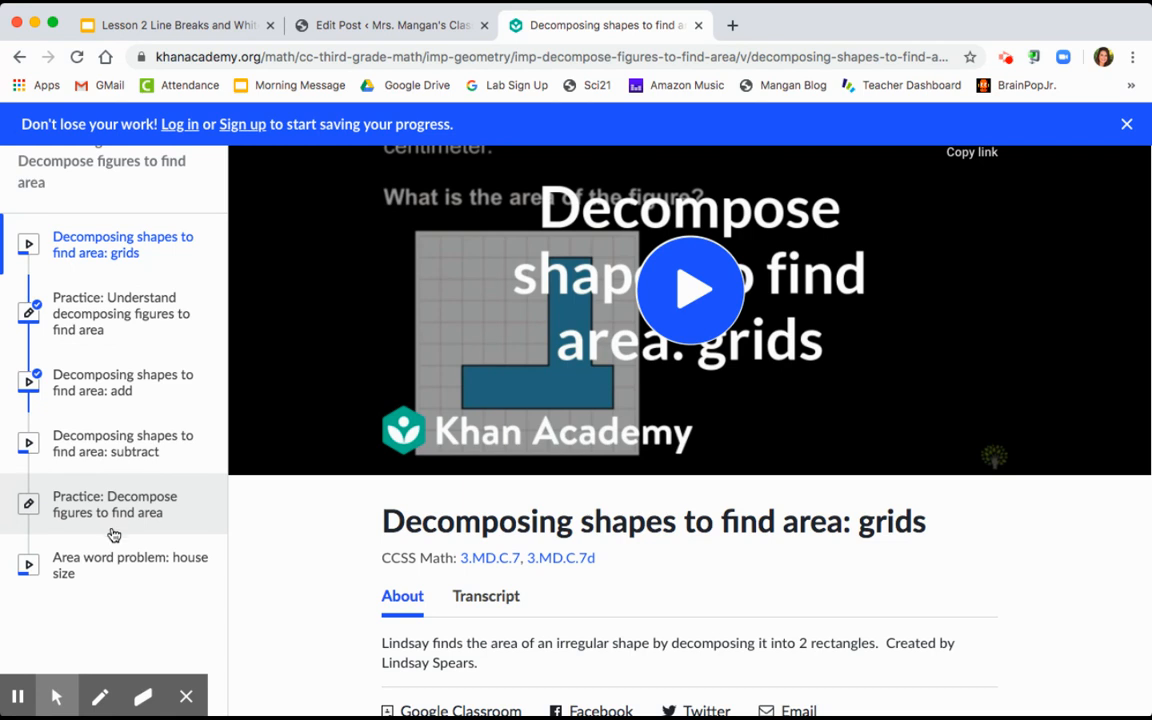
mouse_move(95, 580)
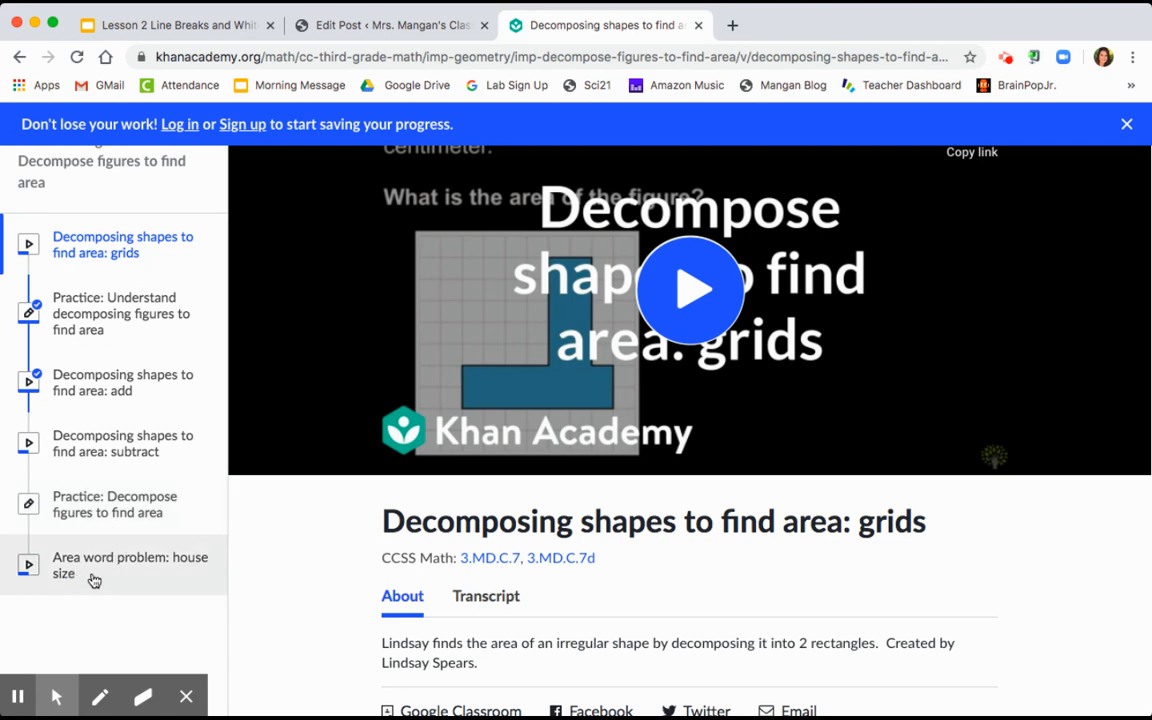
mouse_move(100, 583)
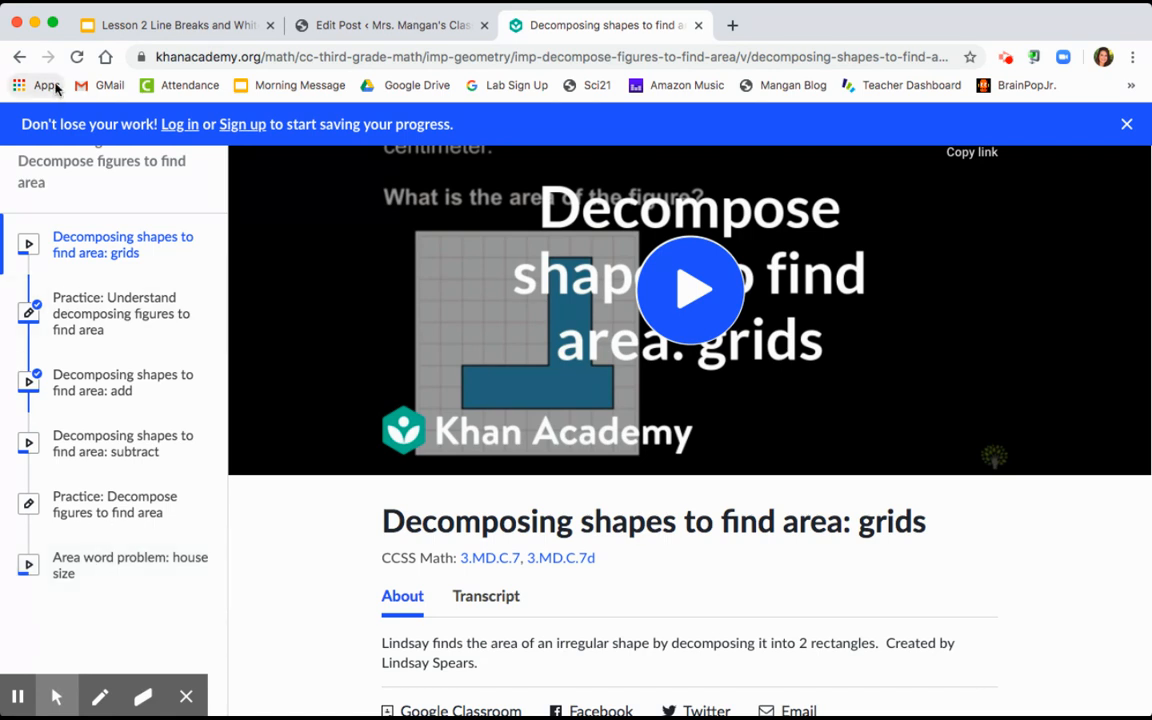
Step: Return to the March 31st post and read from the Math section through Social Studies to Specials Activities
click(605, 24)
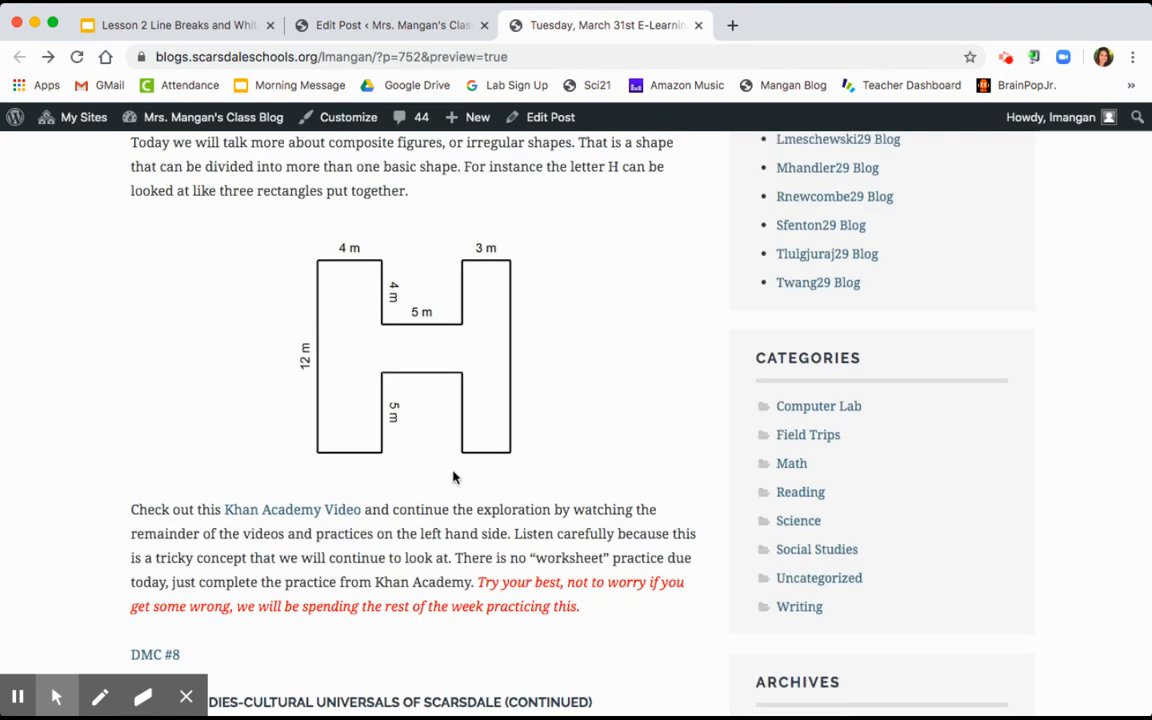
scroll(down, 3)
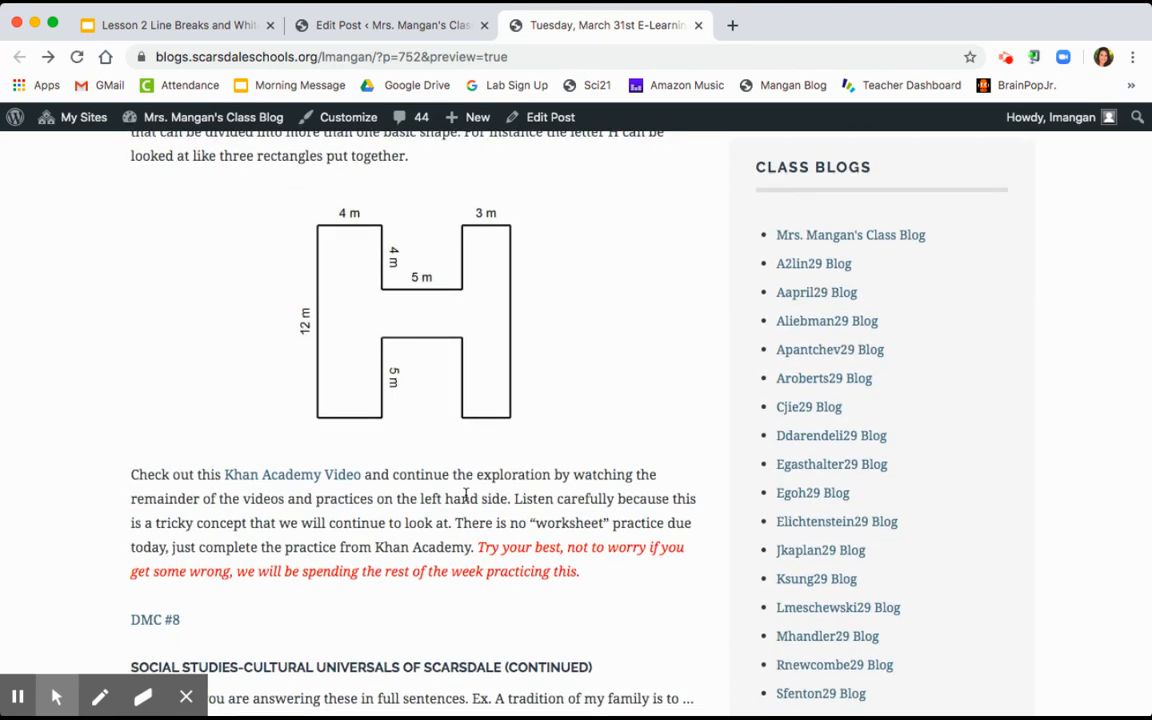
mouse_move(505, 547)
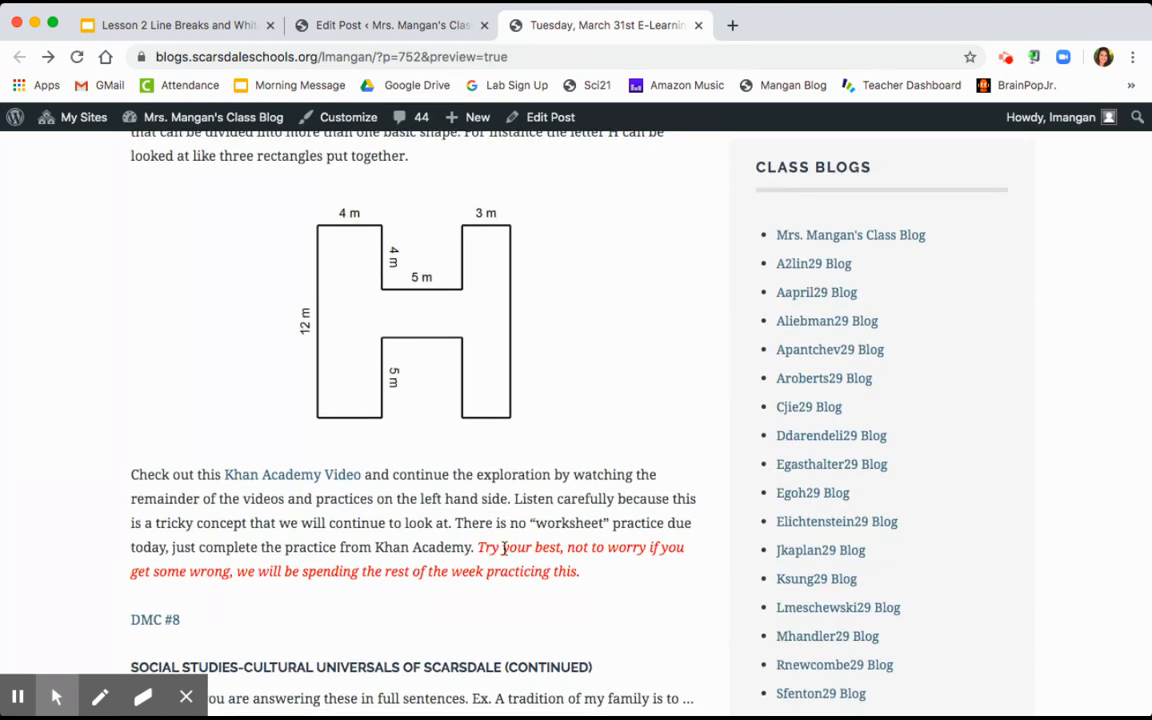
mouse_move(518, 599)
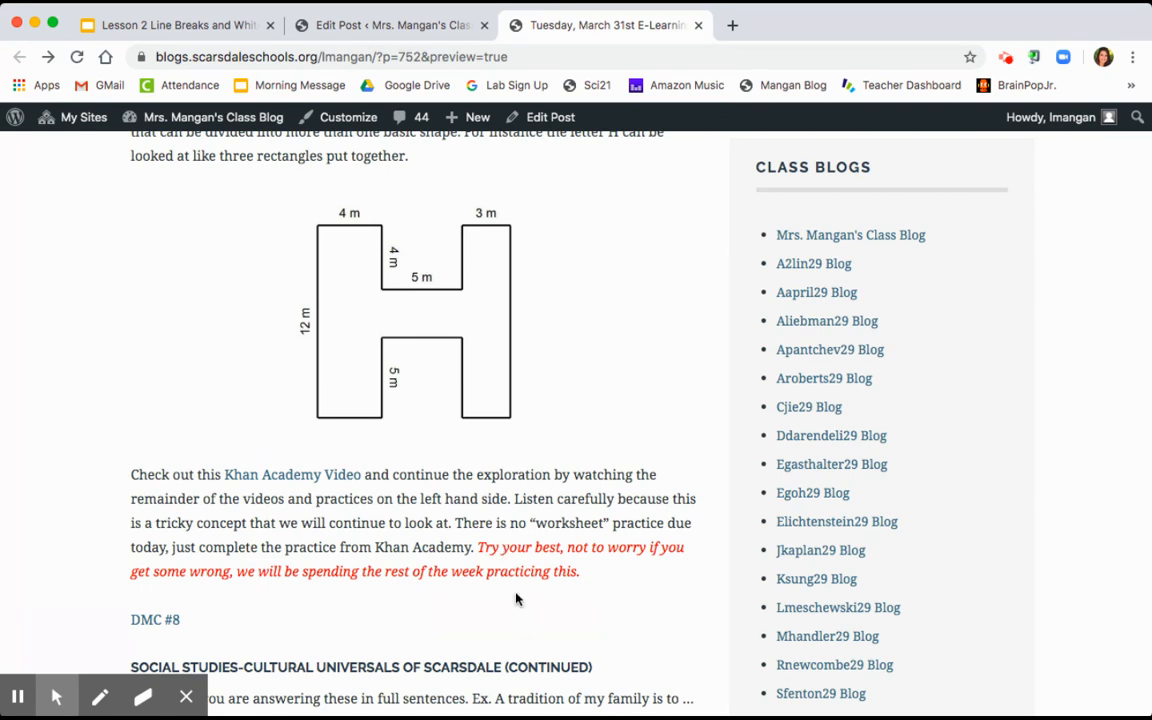
scroll(down, 3)
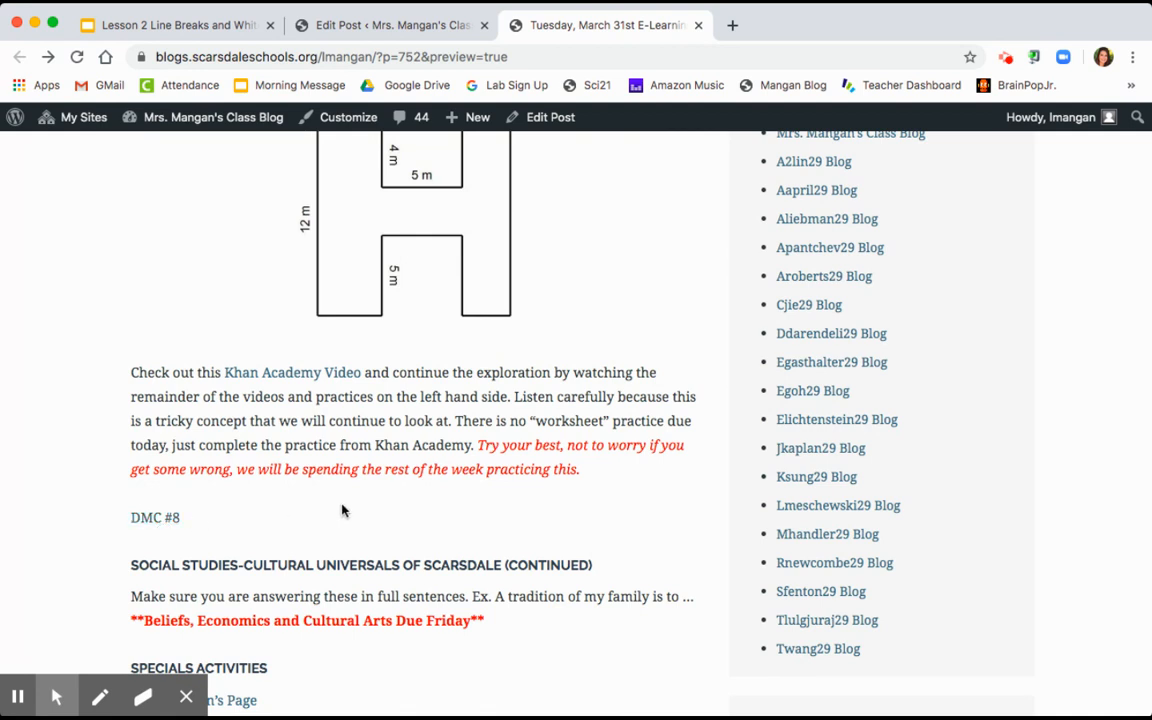
scroll(down, 3)
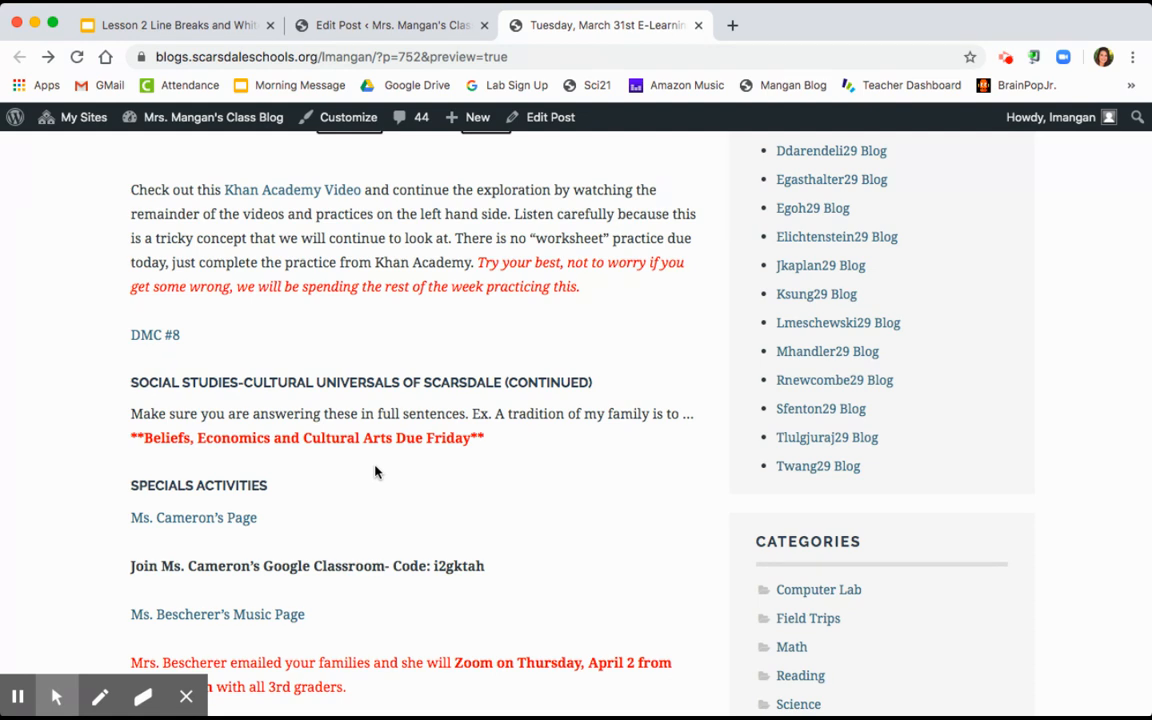
Step: Read the Specials Activities teacher links down to Band – Mr. Weber, then return to the post title
scroll(down, 3)
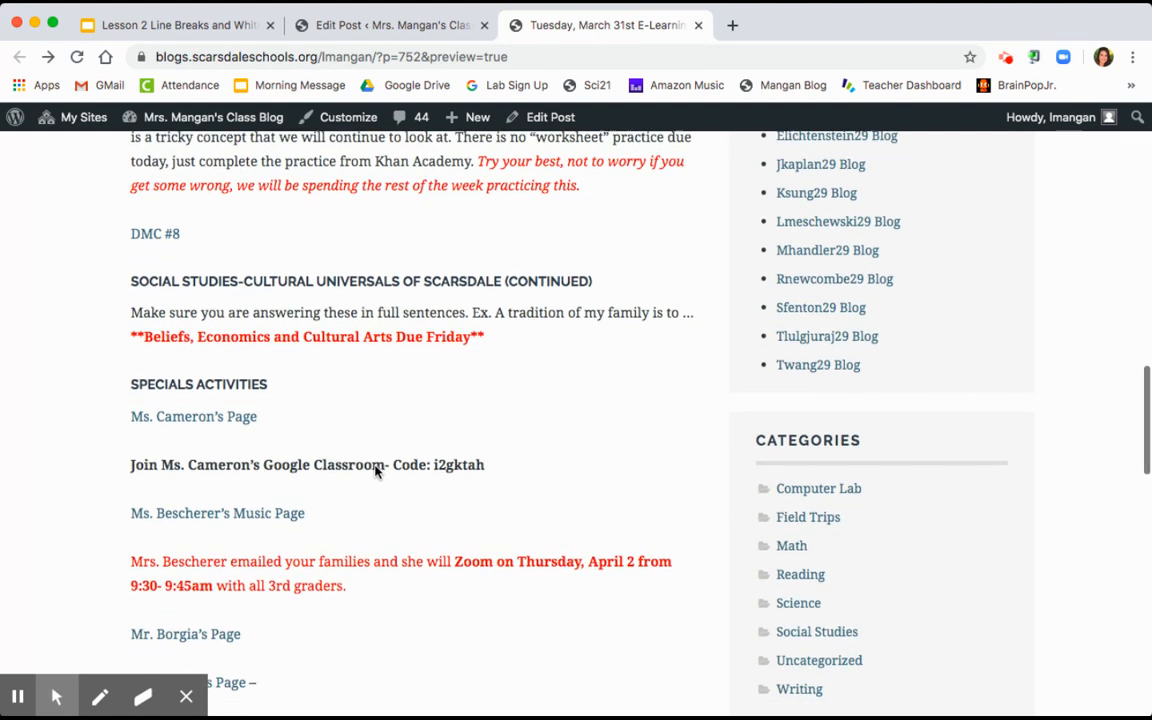
scroll(down, 3)
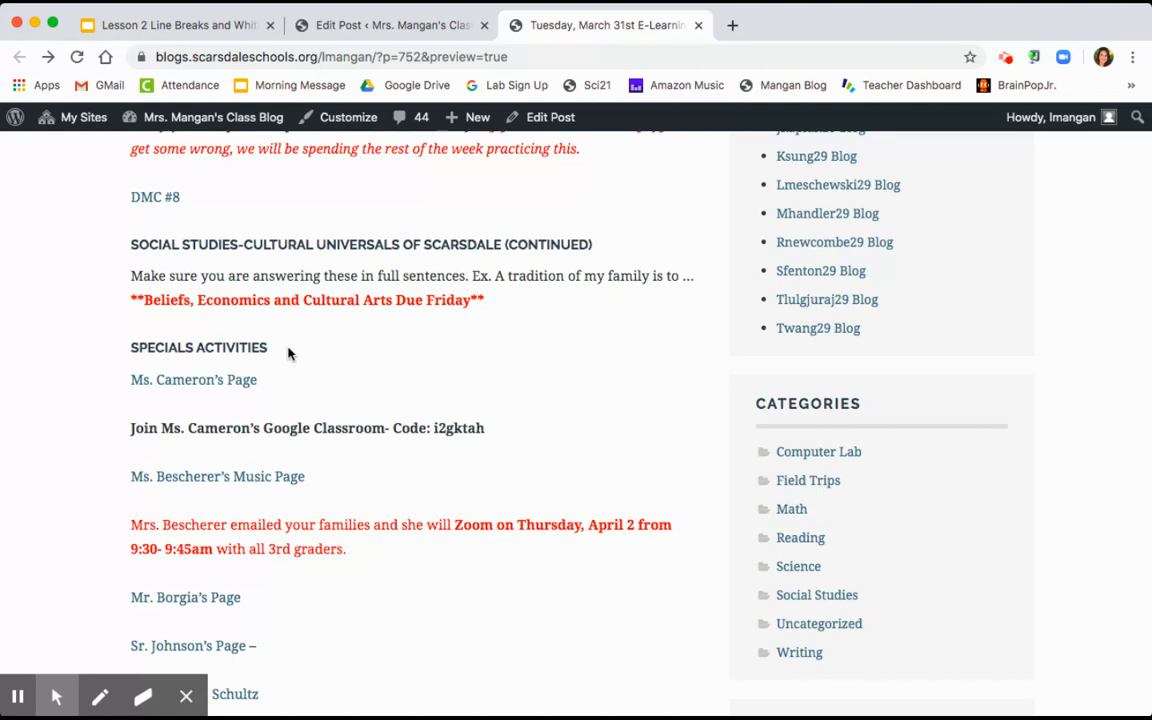
mouse_move(342, 445)
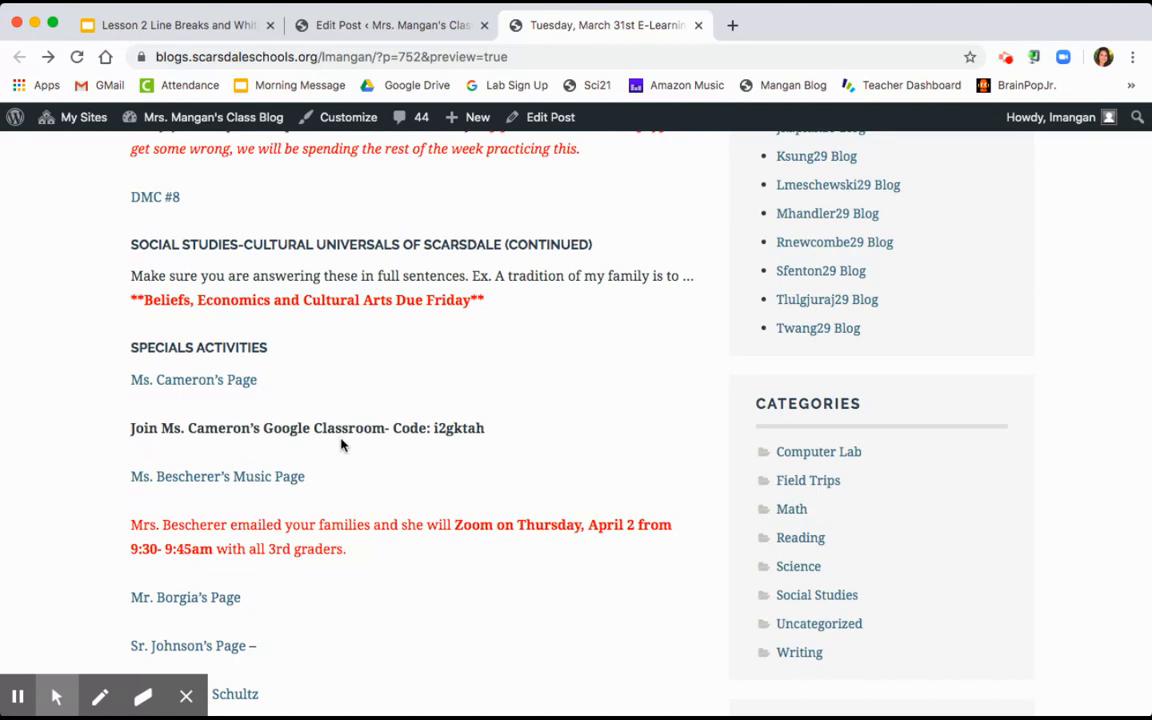
scroll(down, 3)
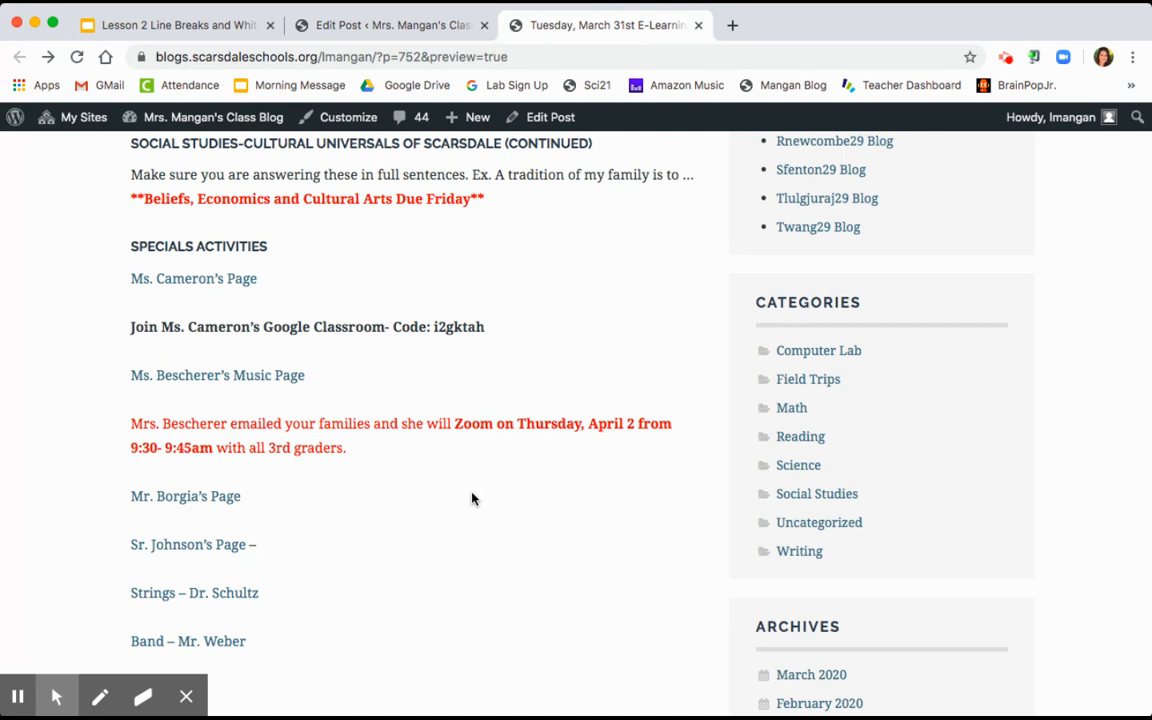
mouse_move(184, 471)
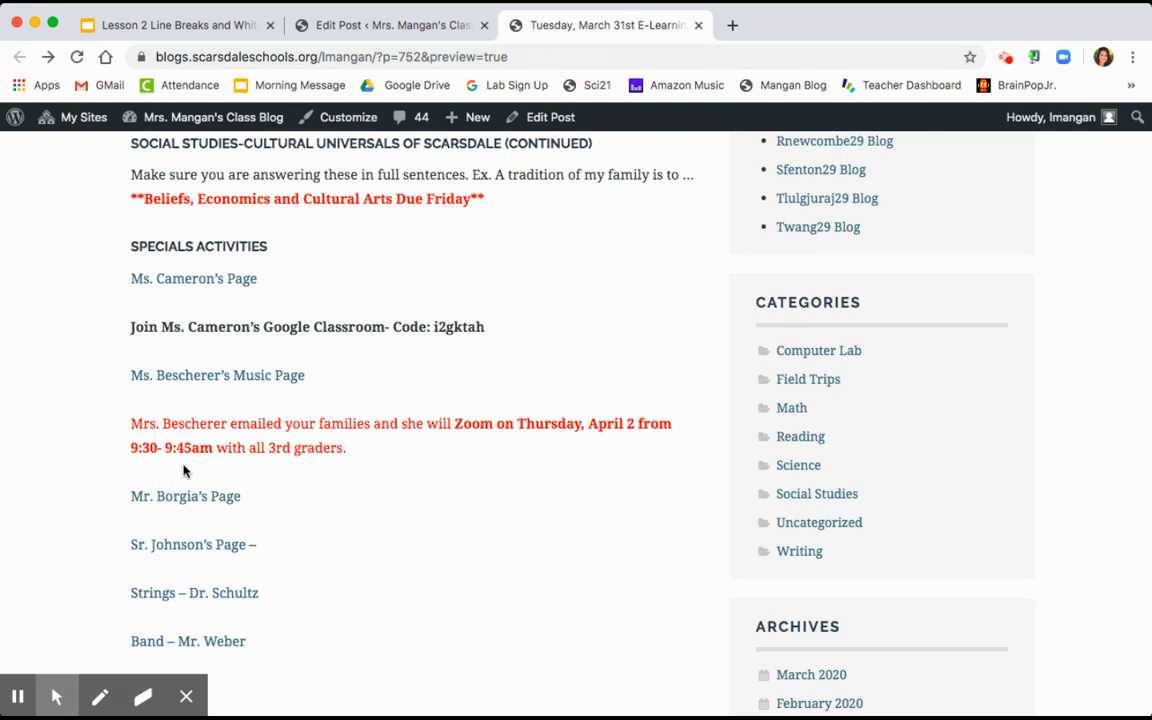
mouse_move(493, 541)
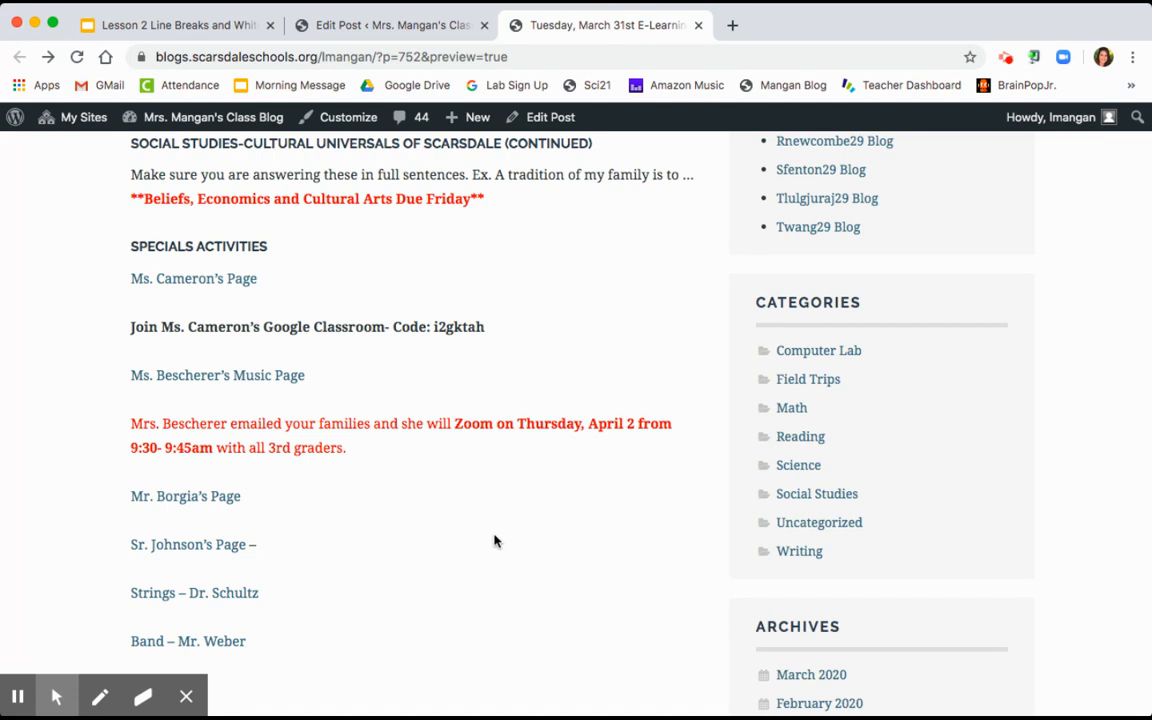
scroll(down, 3)
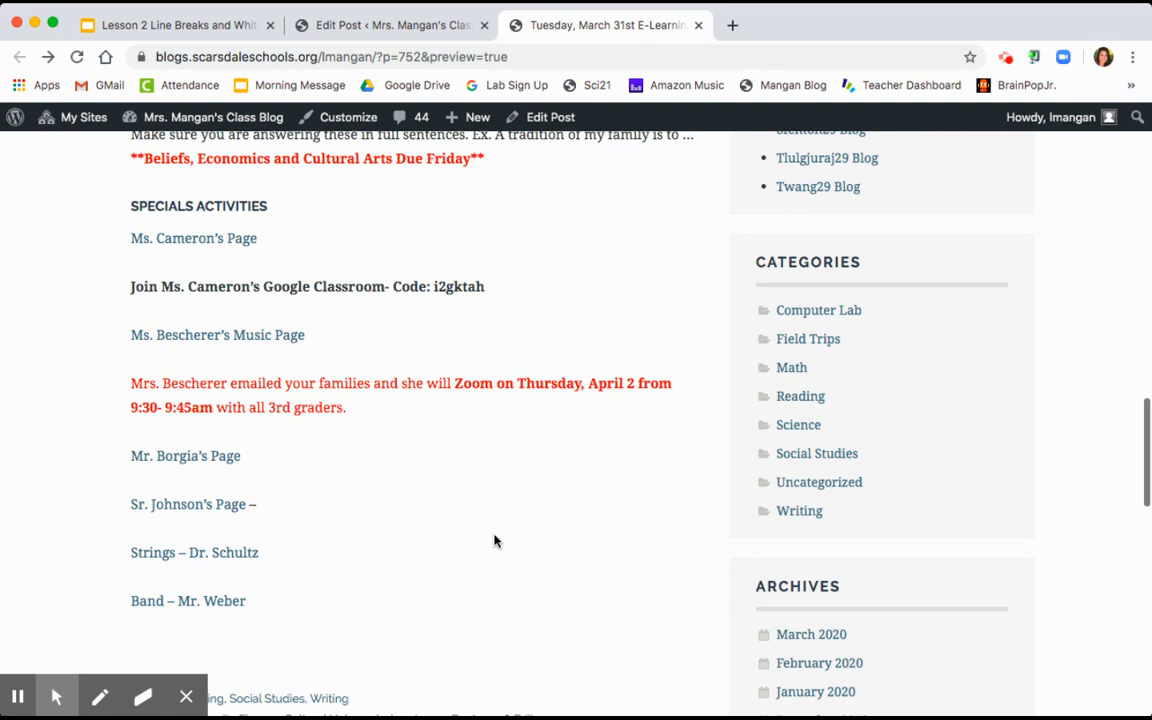
scroll(down, 3)
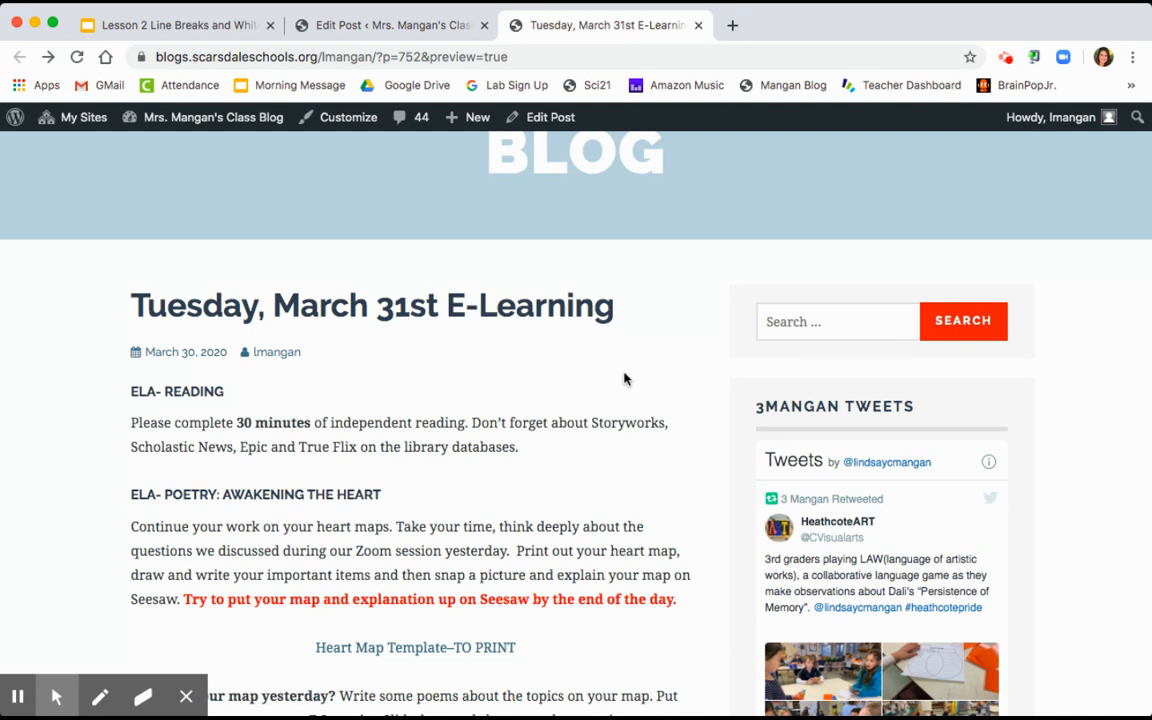
mouse_move(723, 456)
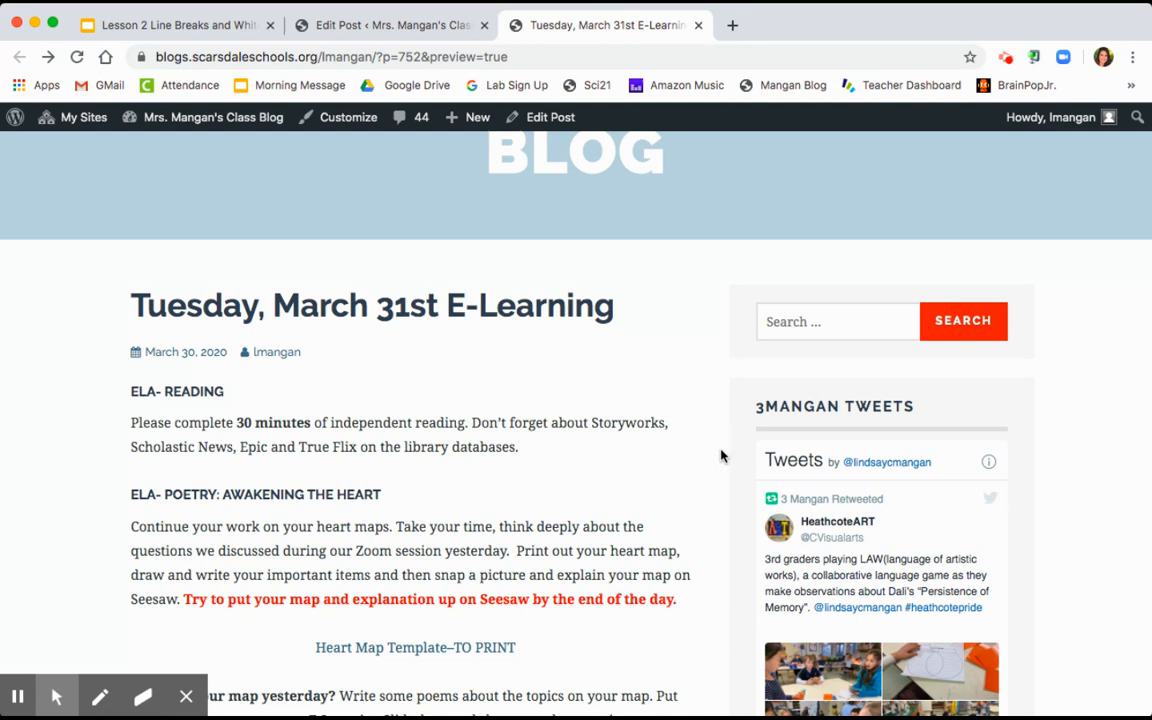
mouse_move(709, 475)
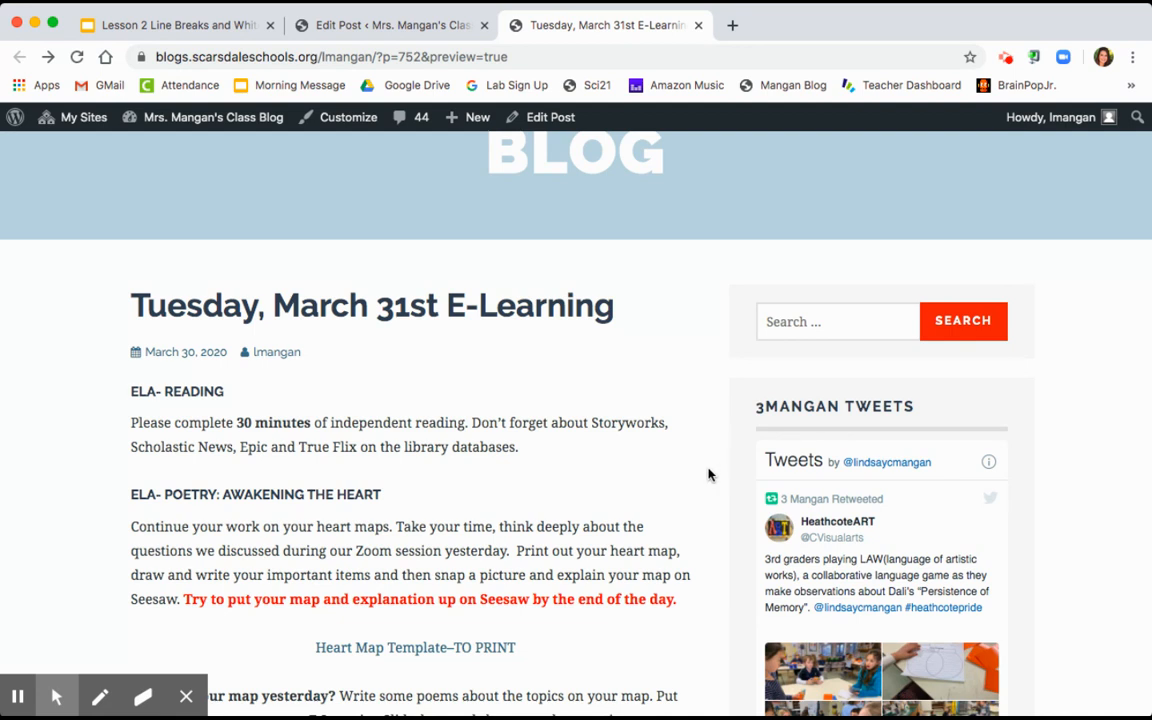
Step: Scroll from the post title past poetry and math down to the Specials Activities teacher pages
scroll(down, 3)
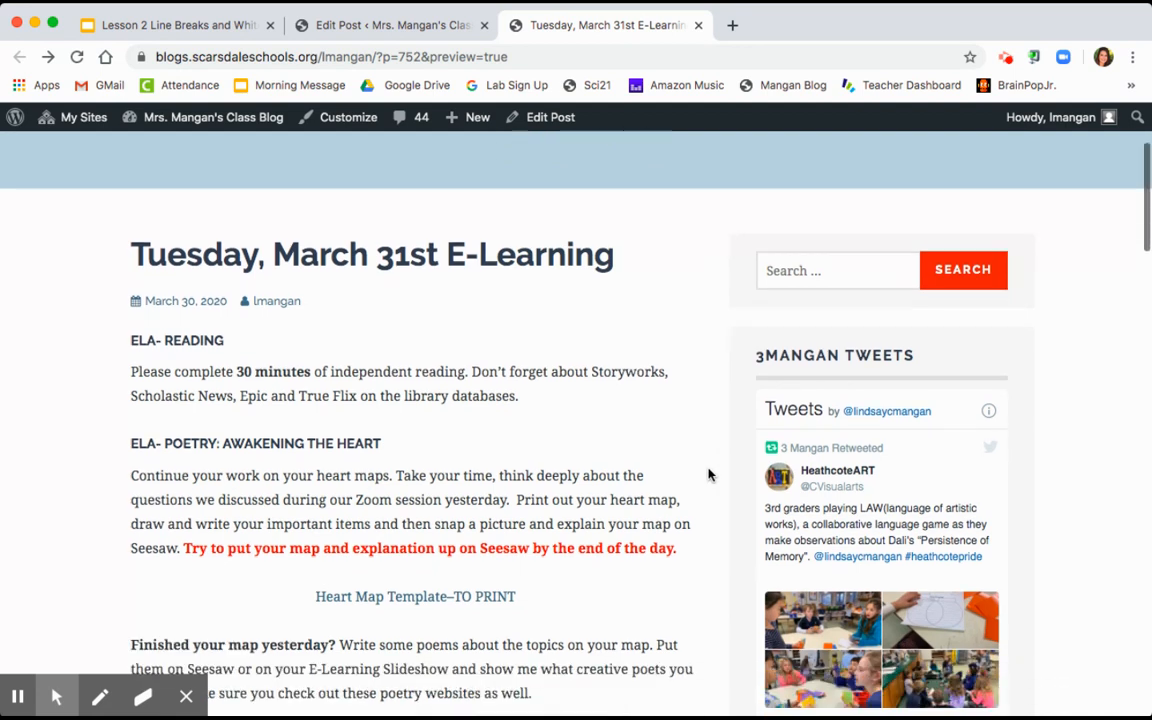
scroll(down, 3)
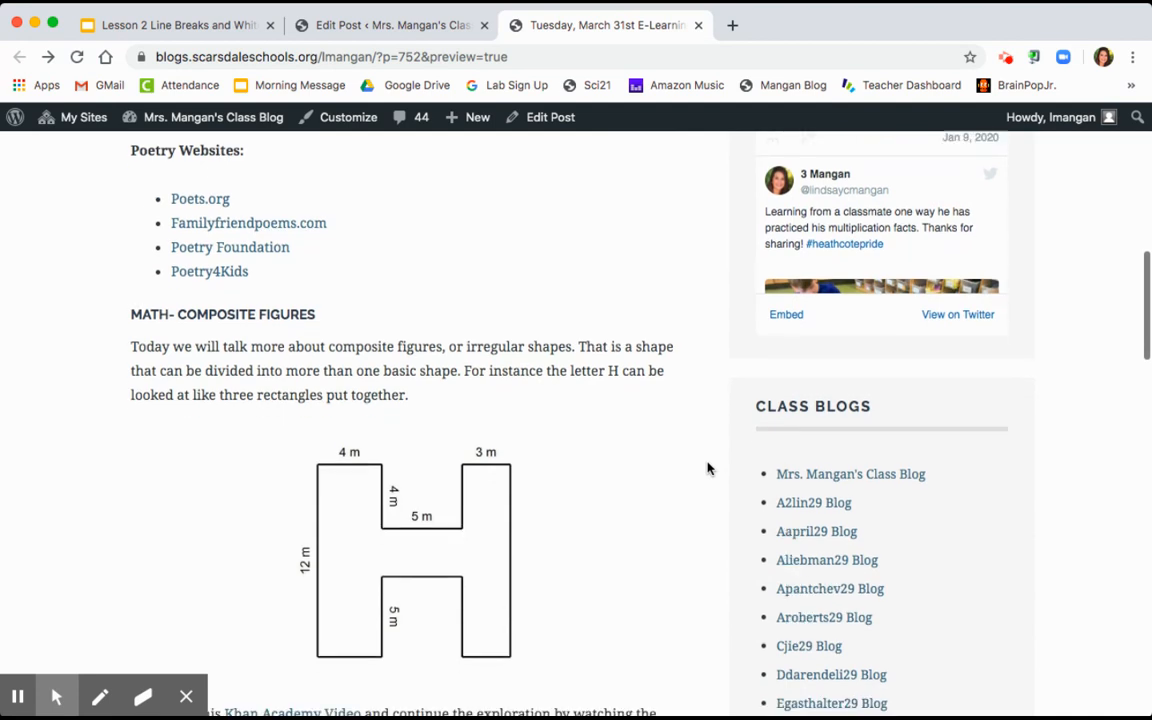
scroll(down, 3)
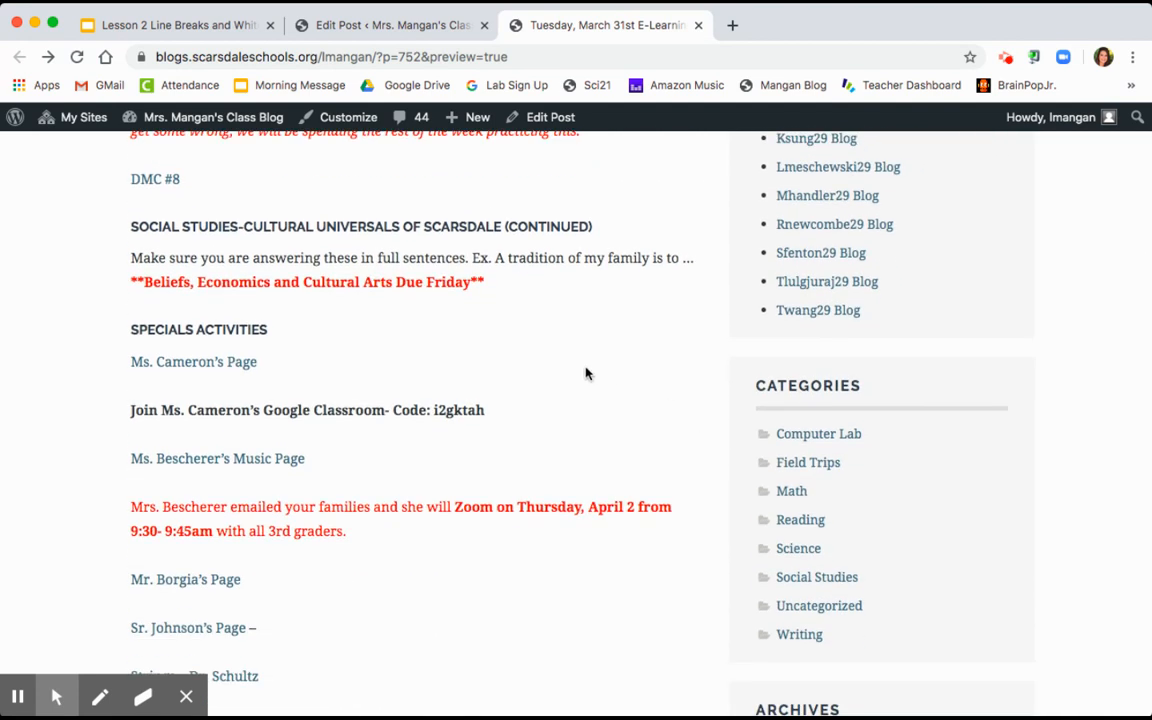